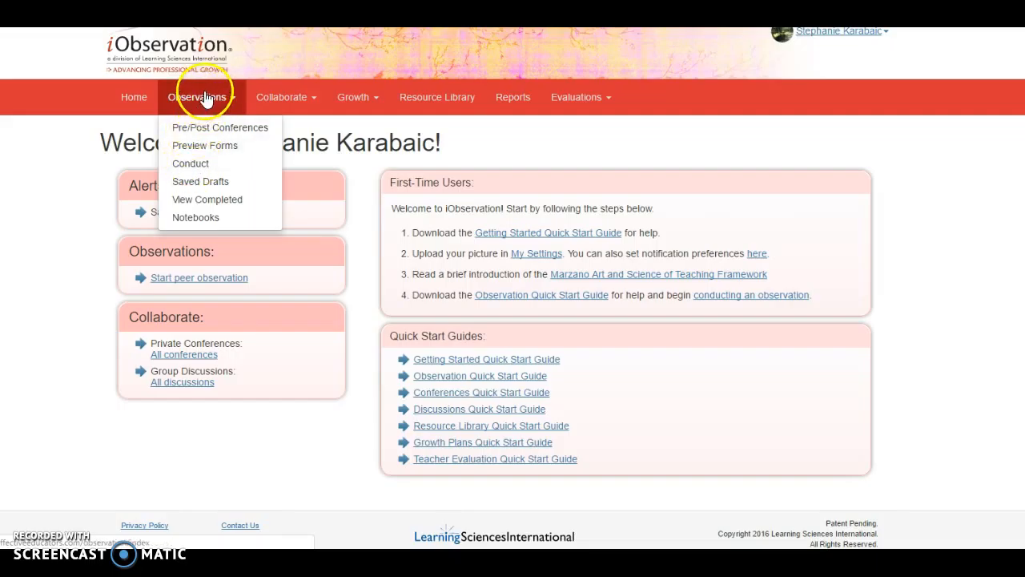
Open the Conduct an Observation page and search the teacher list for 'ste'
click(188, 165)
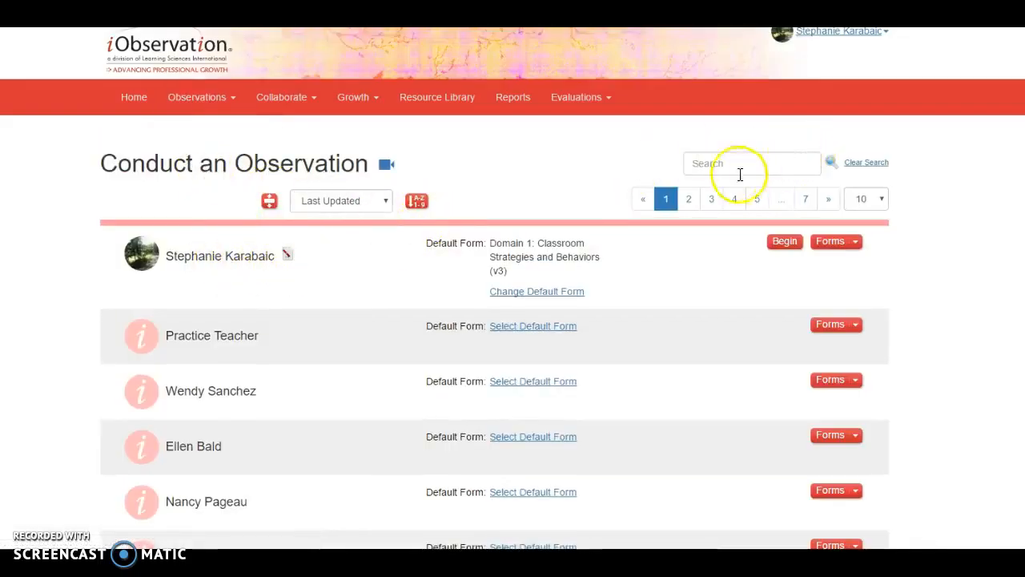
text(stephanie karabaic)
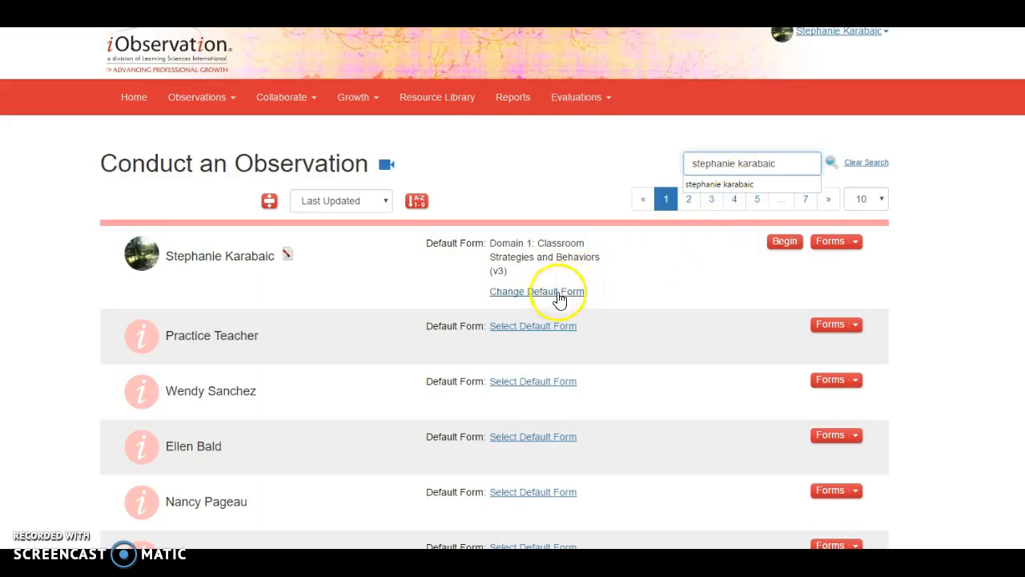
Begin a self-observation on the Domain 2: Planning and Preparing (v2) form and open Use of Available Technology
click(856, 241)
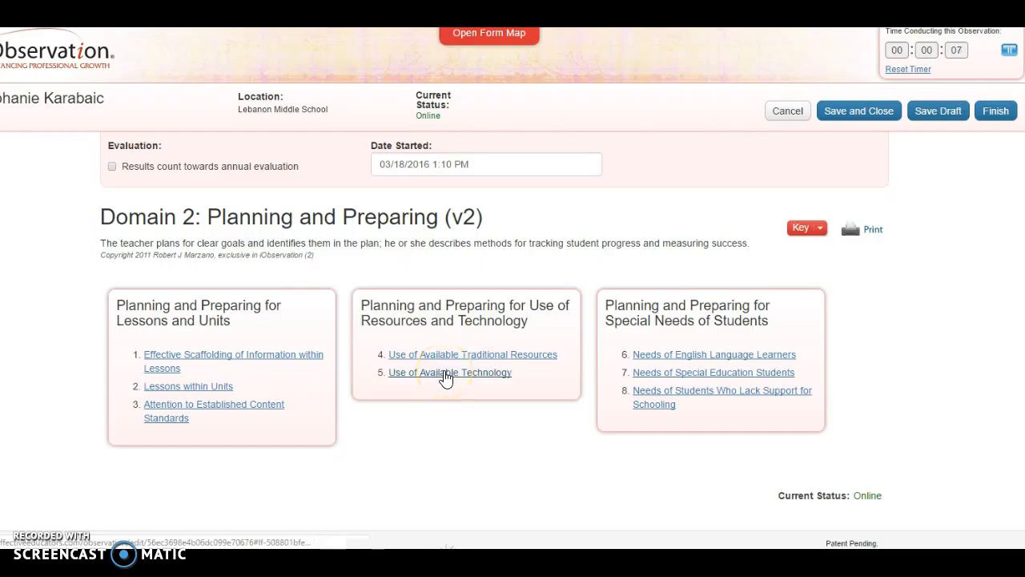
click(444, 373)
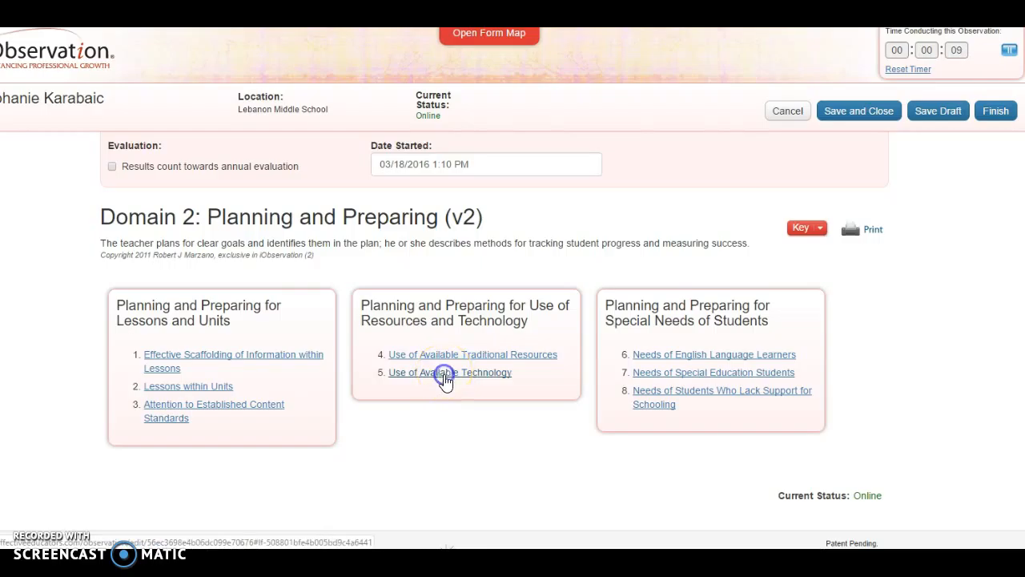
Check both planning statements (technology listed, learning use) and both teacher statements (describe, articulate benefit)
click(449, 371)
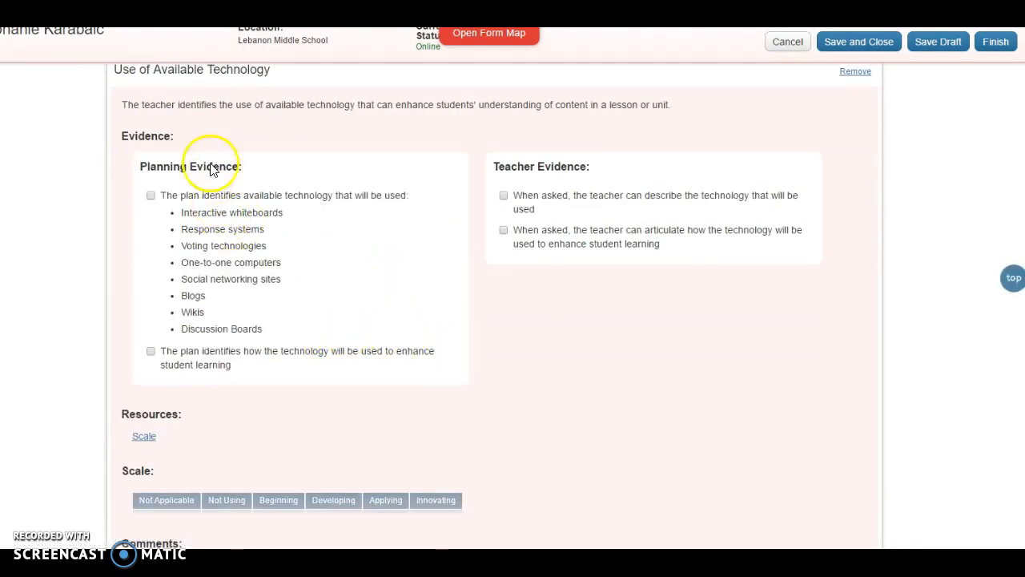
mouse_move(362, 308)
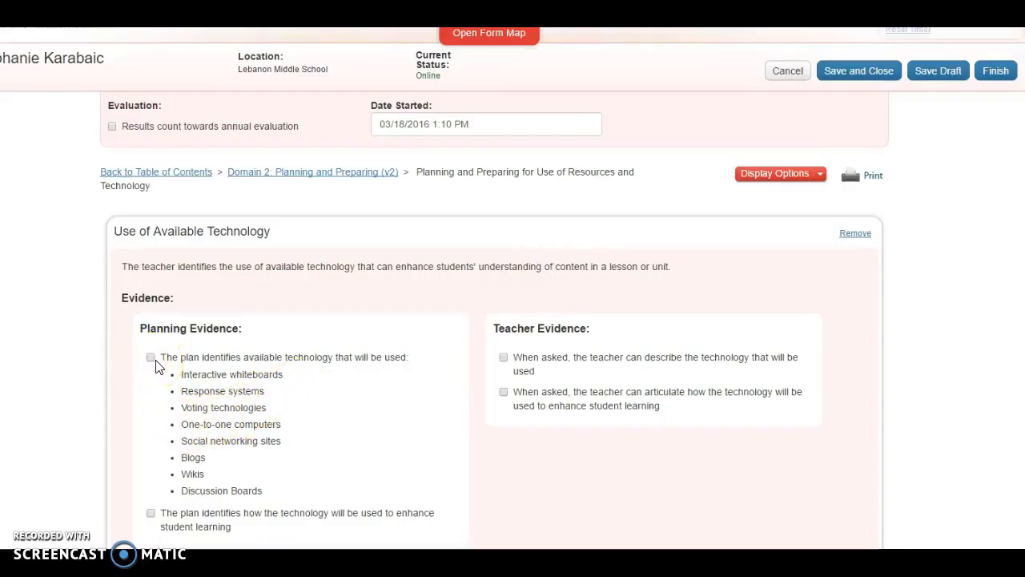
click(151, 357)
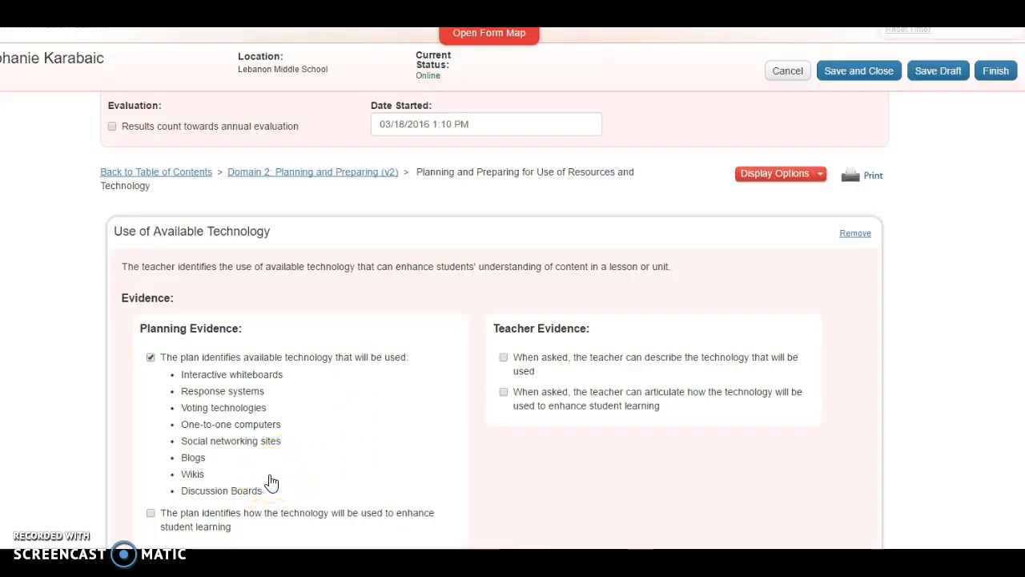
scroll(down, 3)
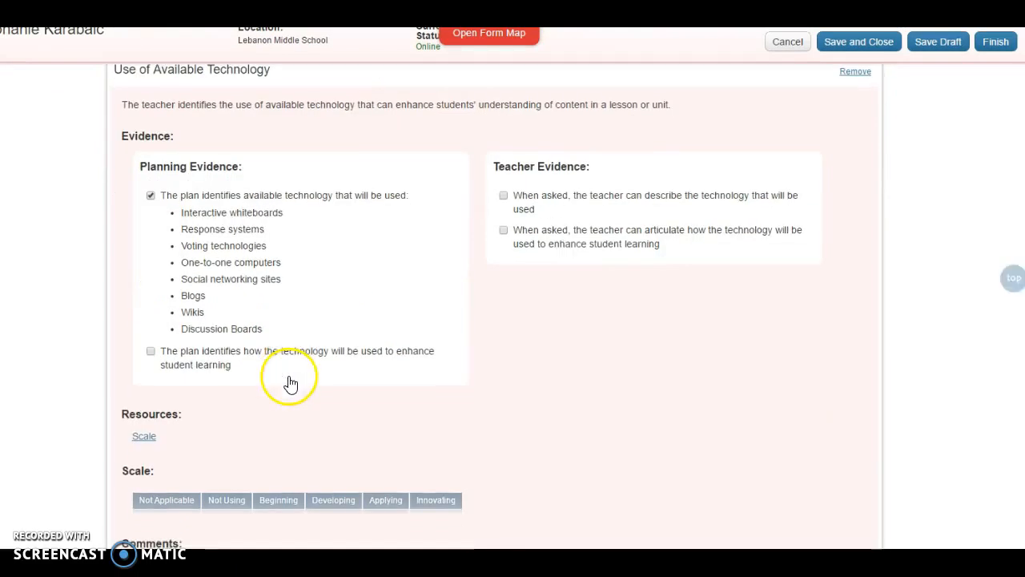
mouse_move(152, 360)
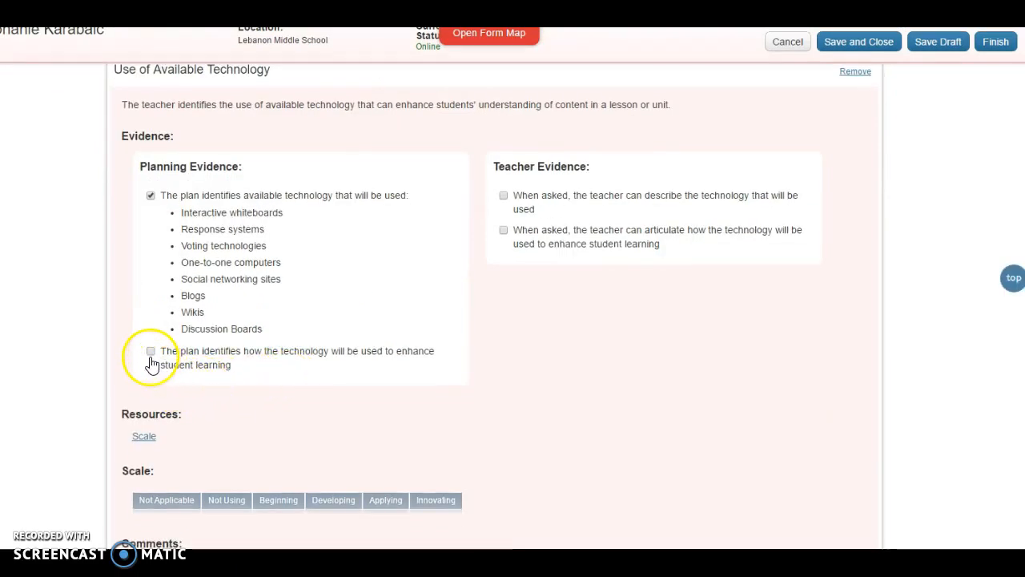
click(150, 350)
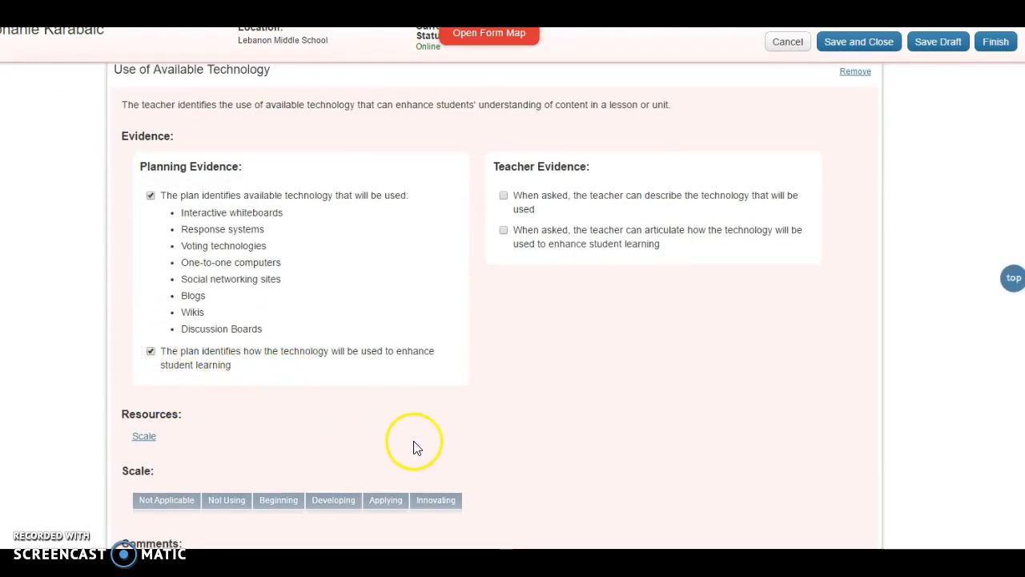
mouse_move(503, 268)
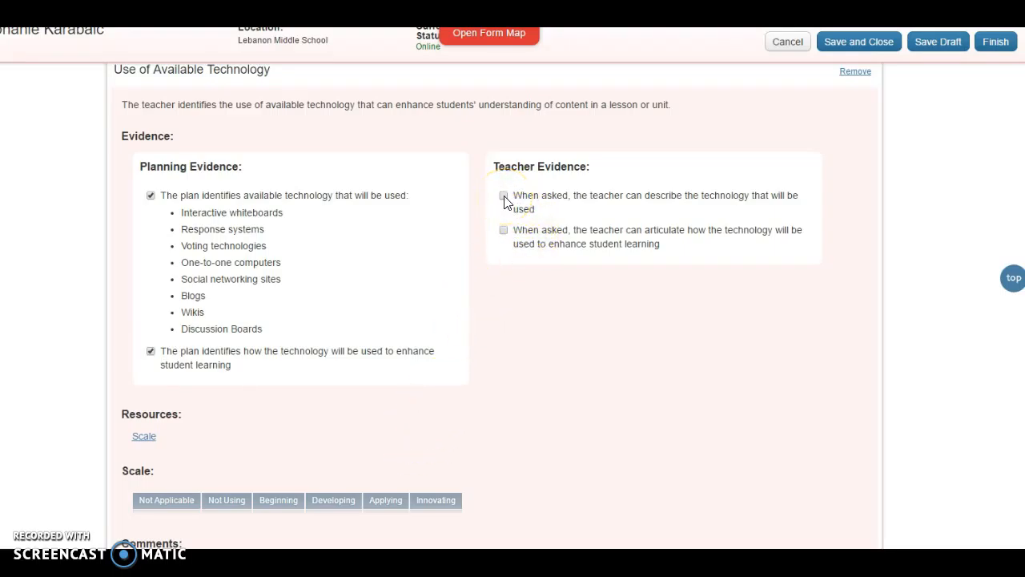
click(504, 195)
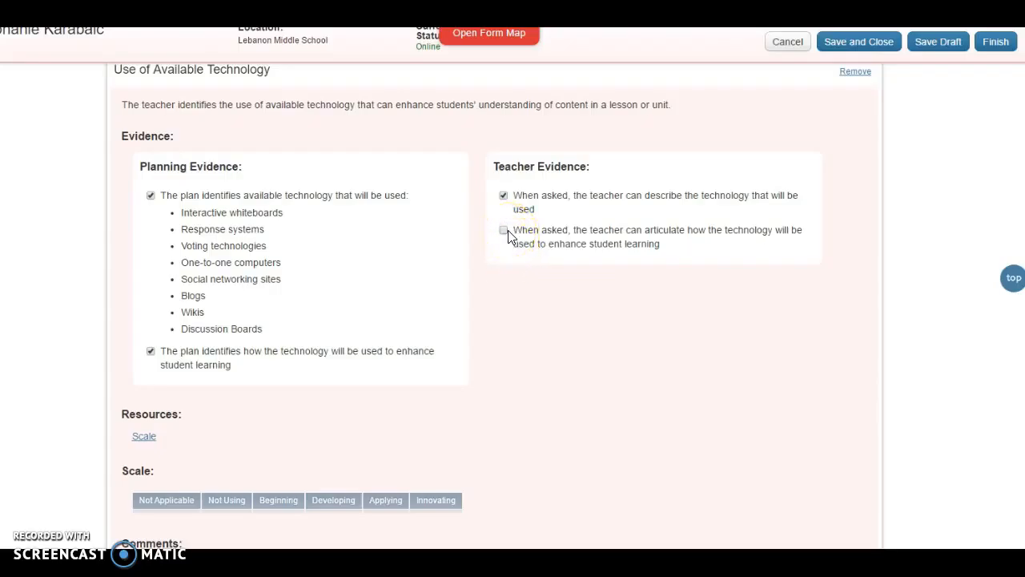
click(504, 230)
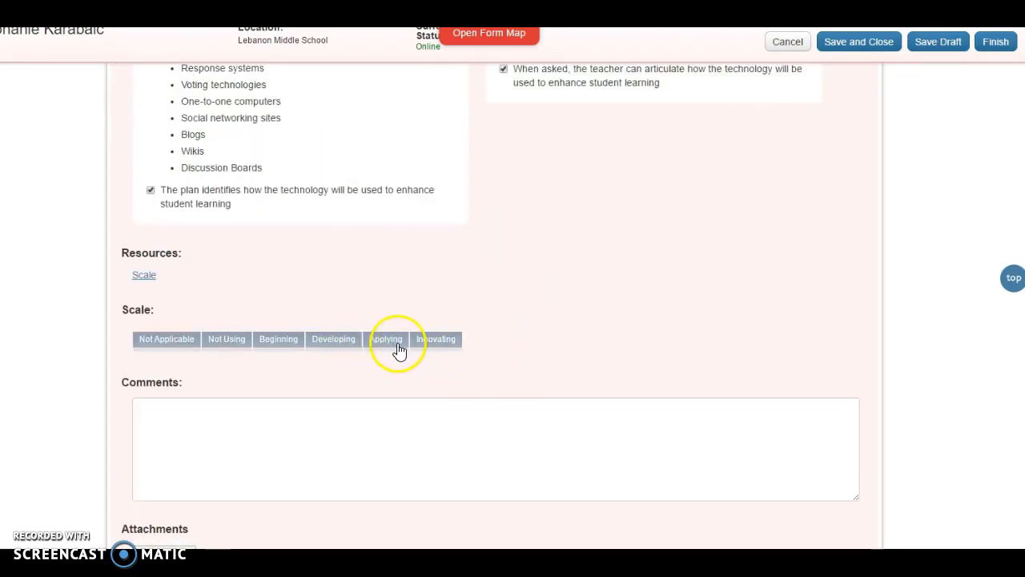
Select Applying on the Scale row, focus the Comments box, and view the Scale resource
click(386, 339)
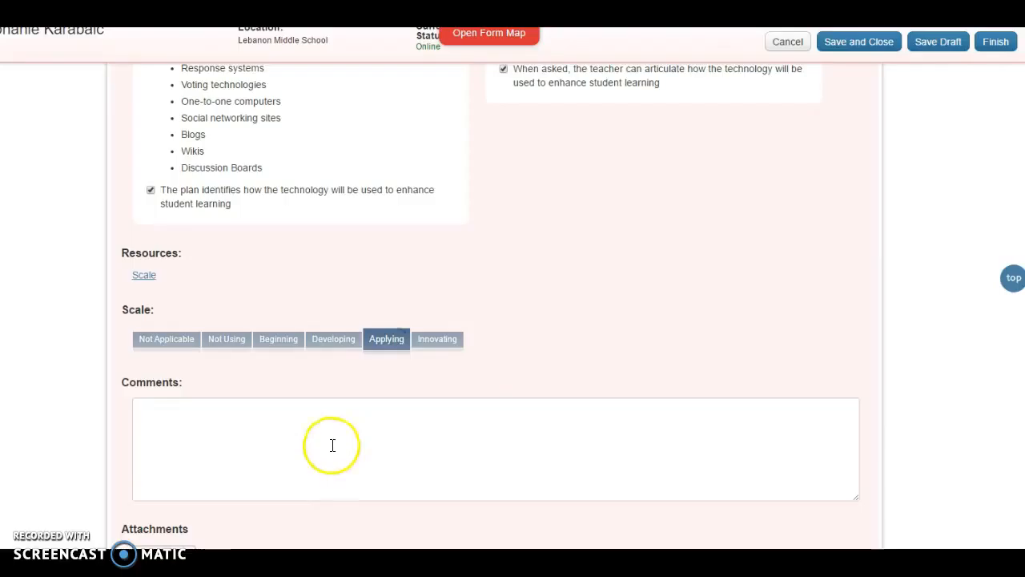
click(332, 445)
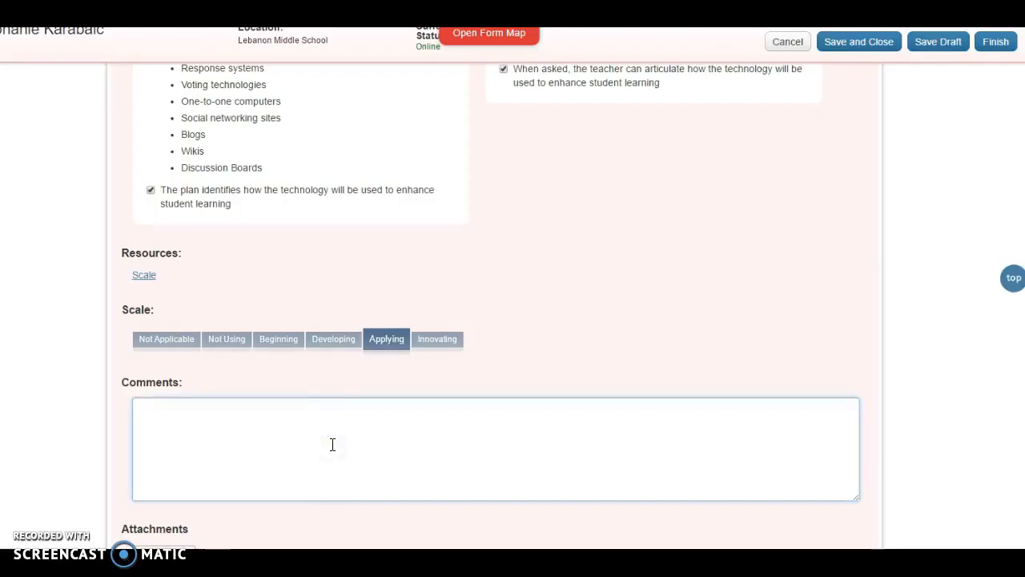
click(333, 444)
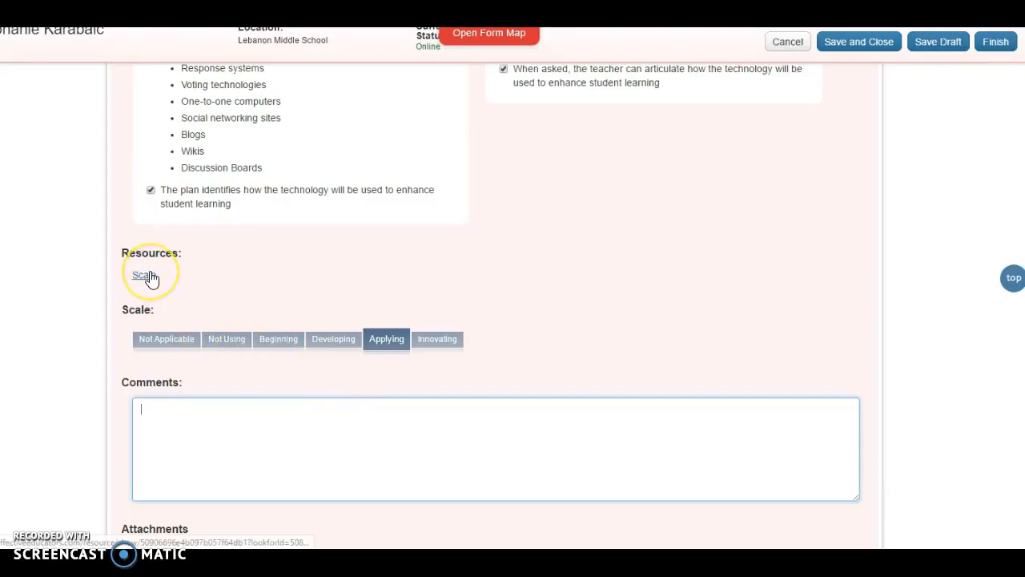
click(144, 275)
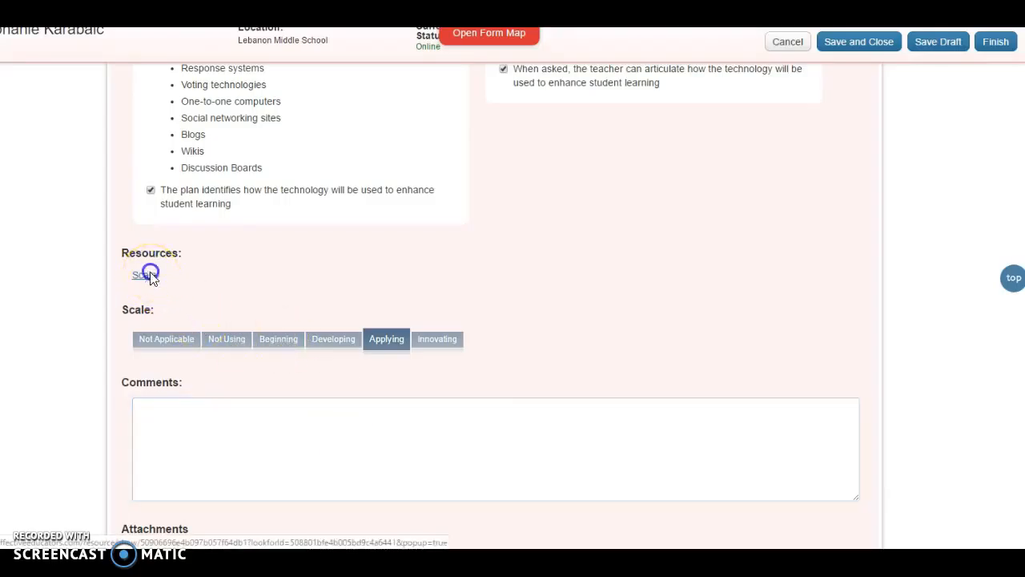
click(144, 274)
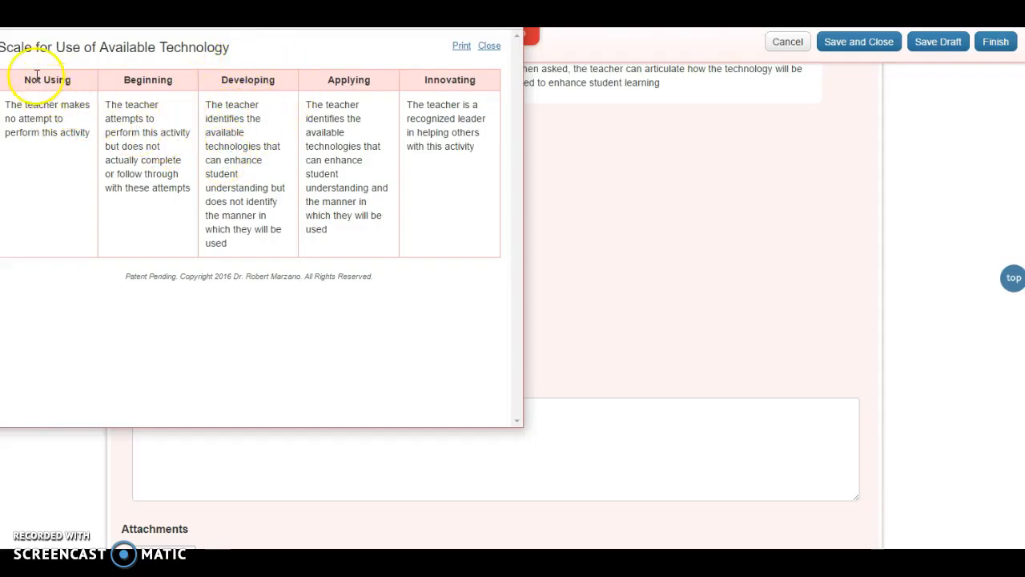
mouse_move(348, 120)
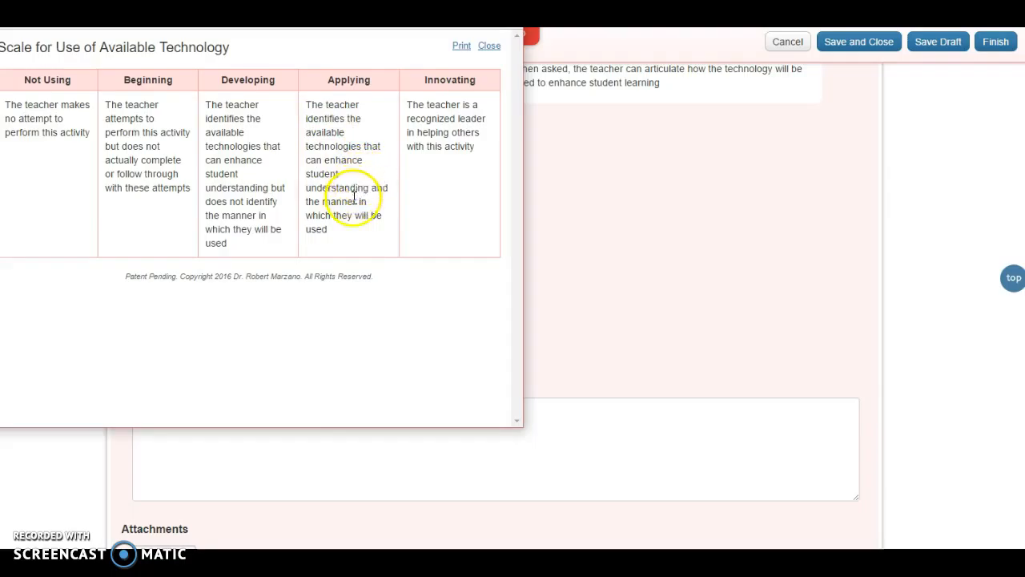
mouse_move(348, 232)
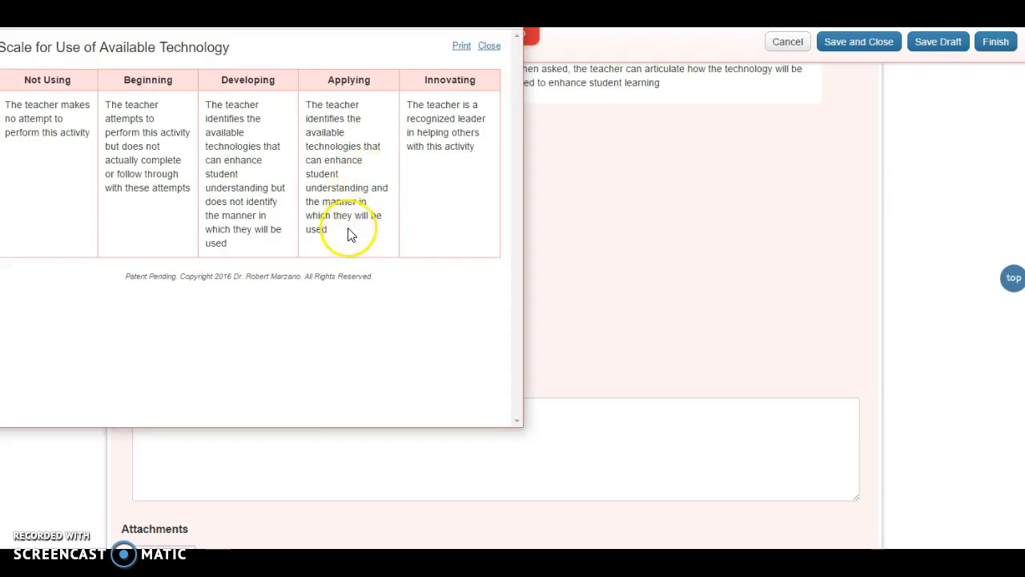
mouse_move(452, 68)
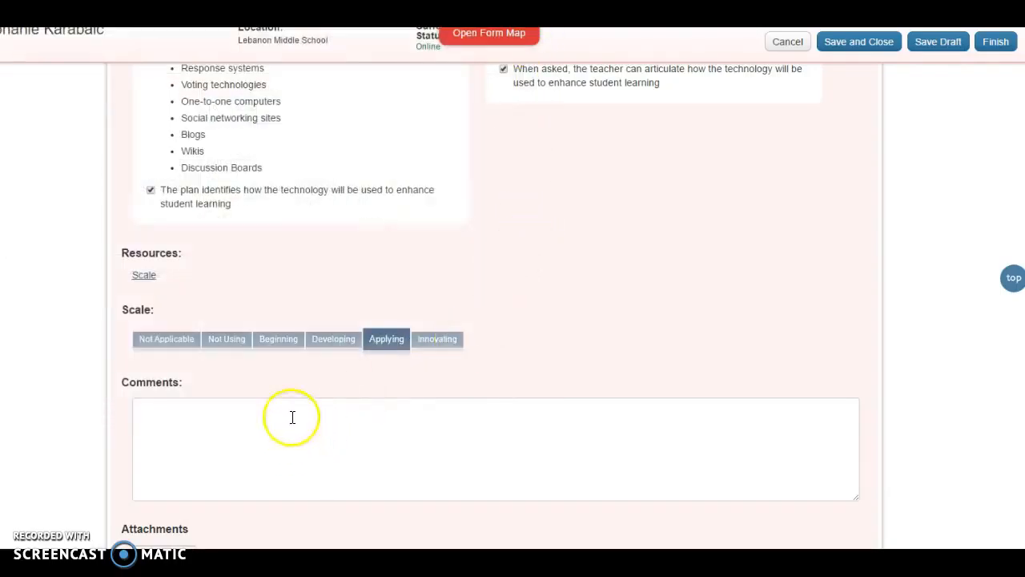
Type that students demonstrate knowledge of The Code Talker using Chromebooks and Google Classroom
click(292, 416)
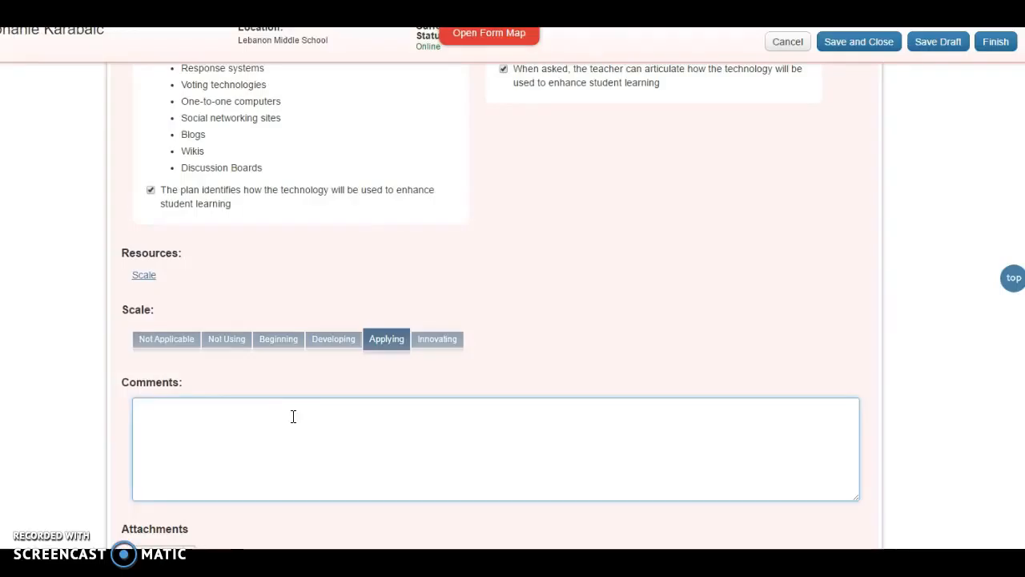
text(The students are d)
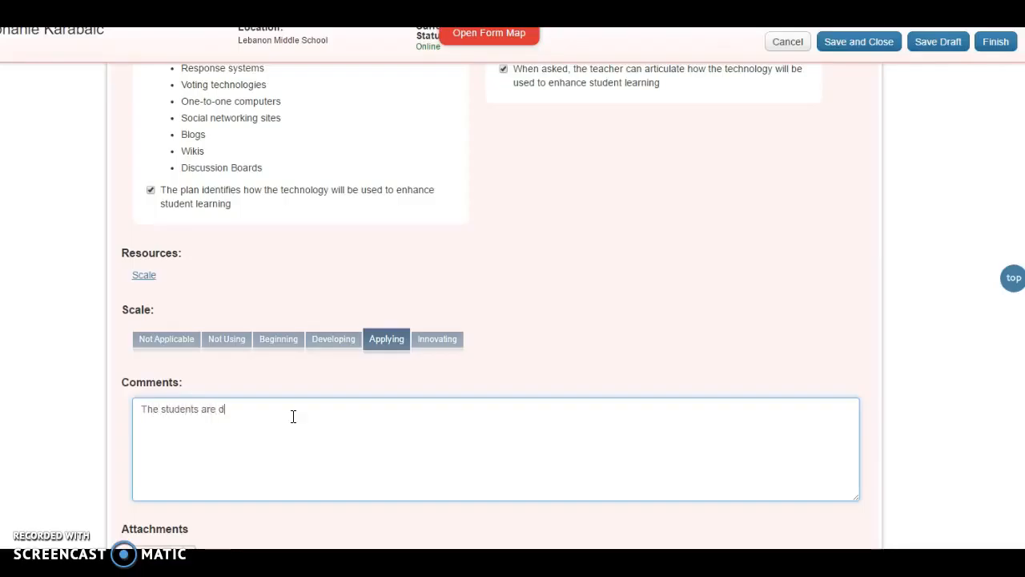
text(emonstar)
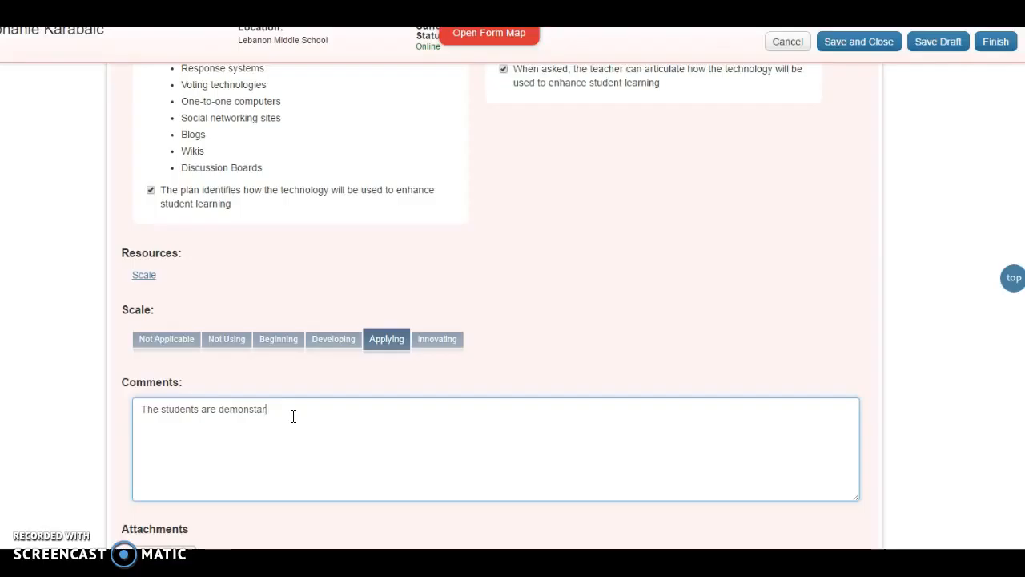
text(ting their)
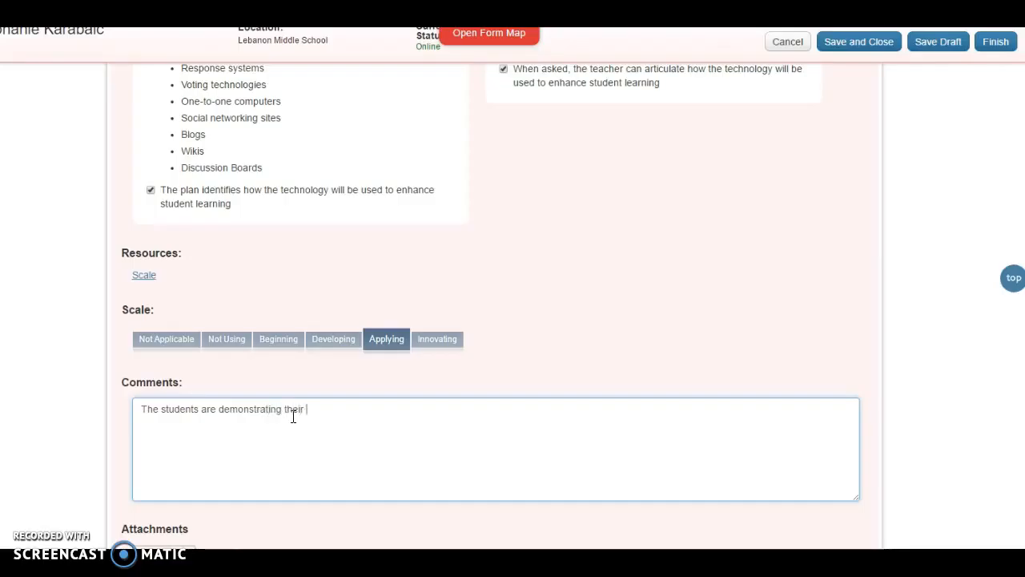
text(knowledge of)
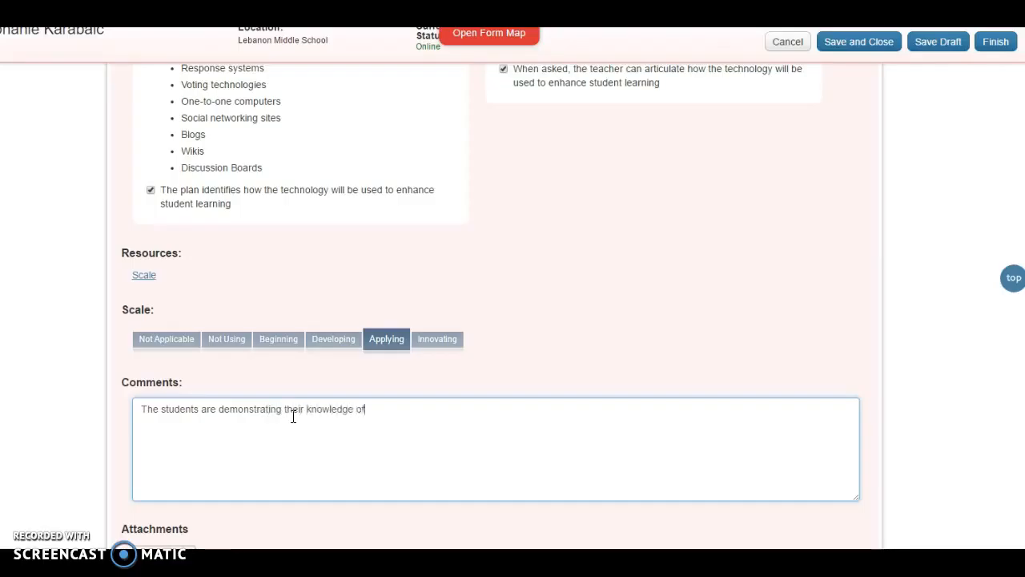
text(the lesson)
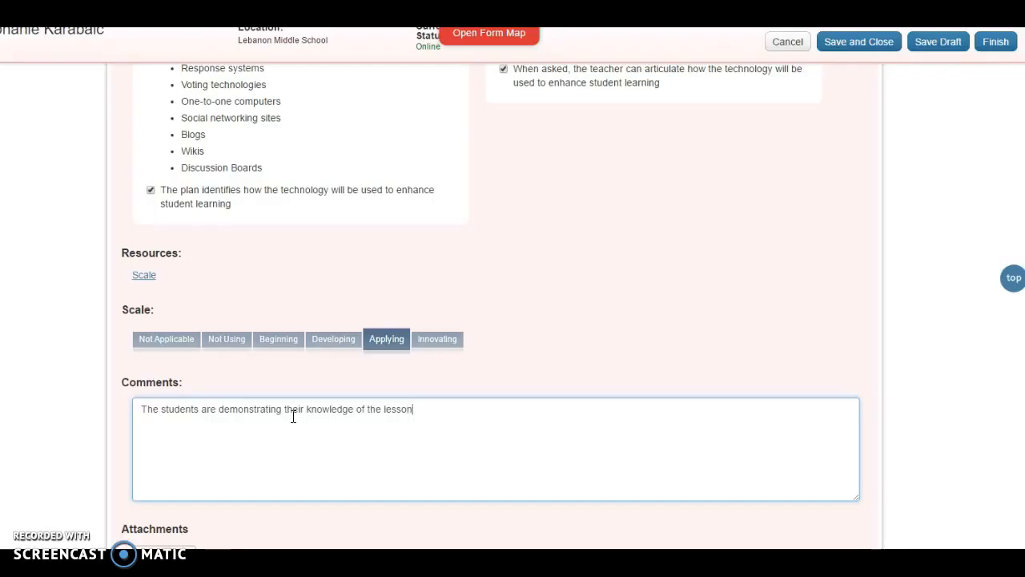
text(regarding)
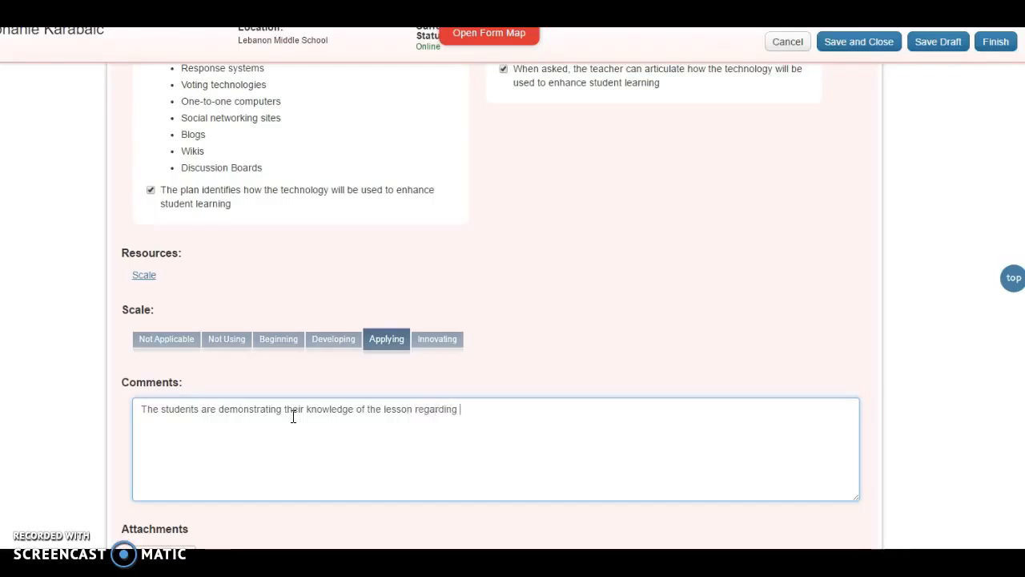
text(The Code Talker. They)
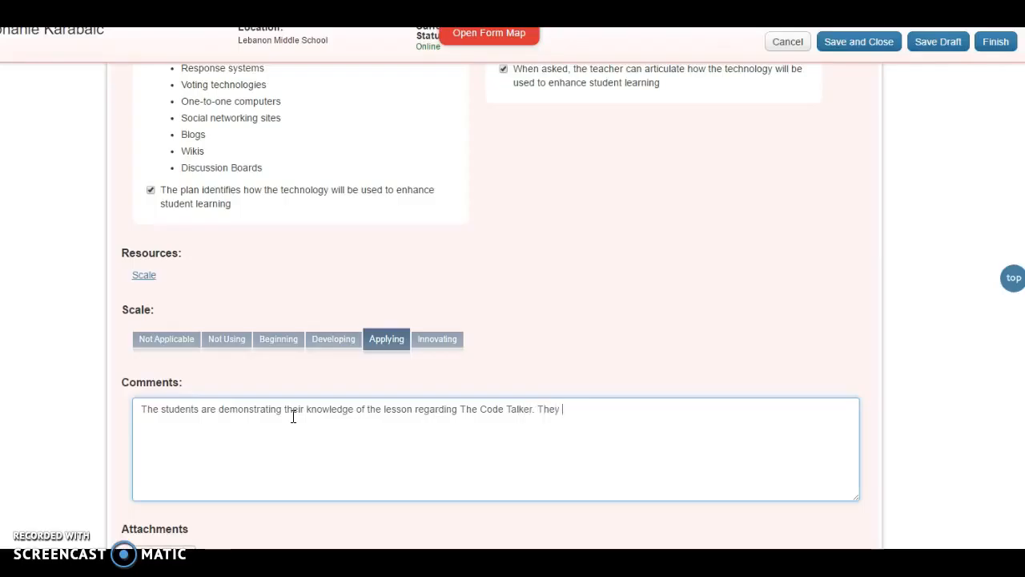
text(are using chrom)
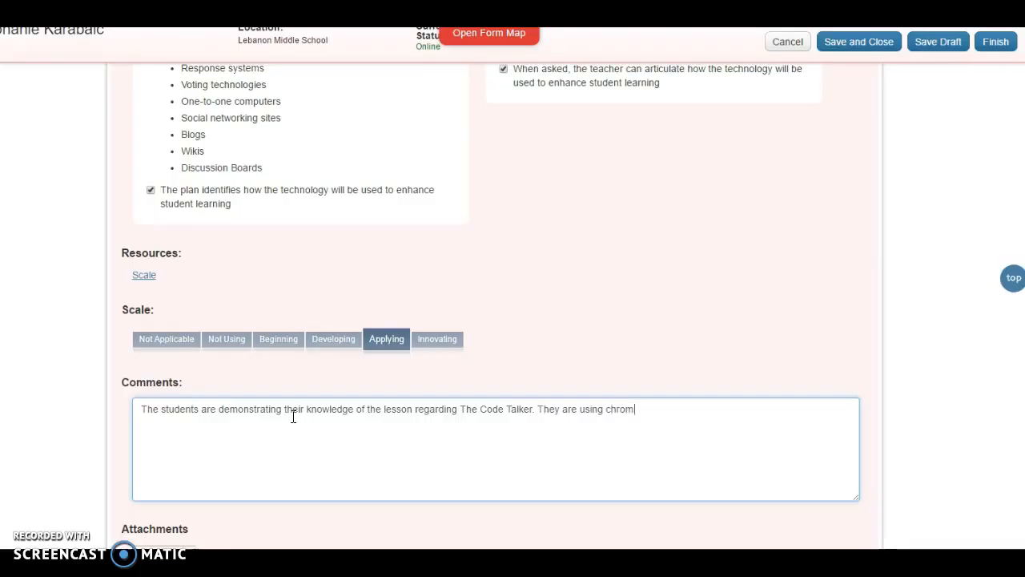
text(ebooks)
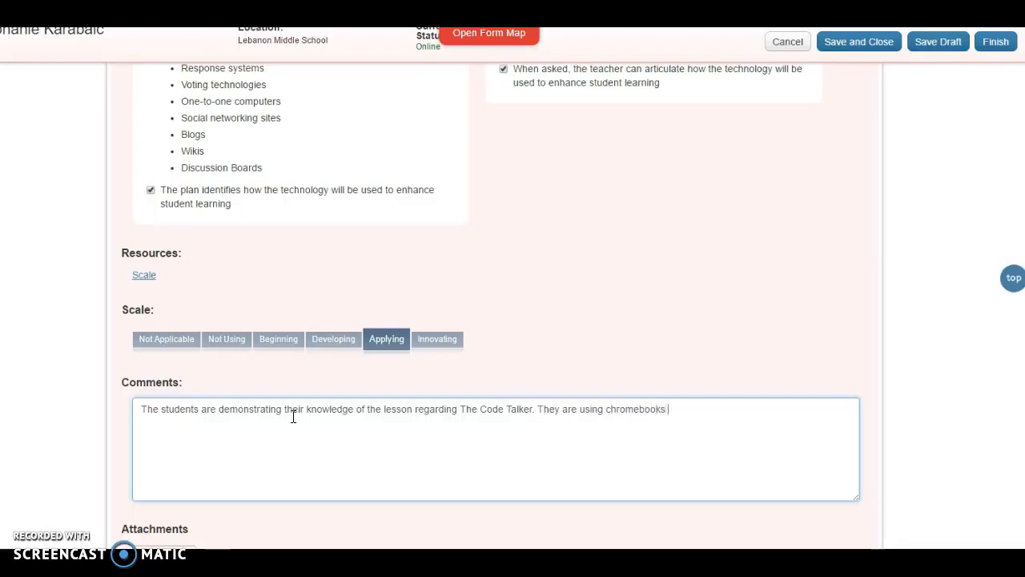
text(and Google)
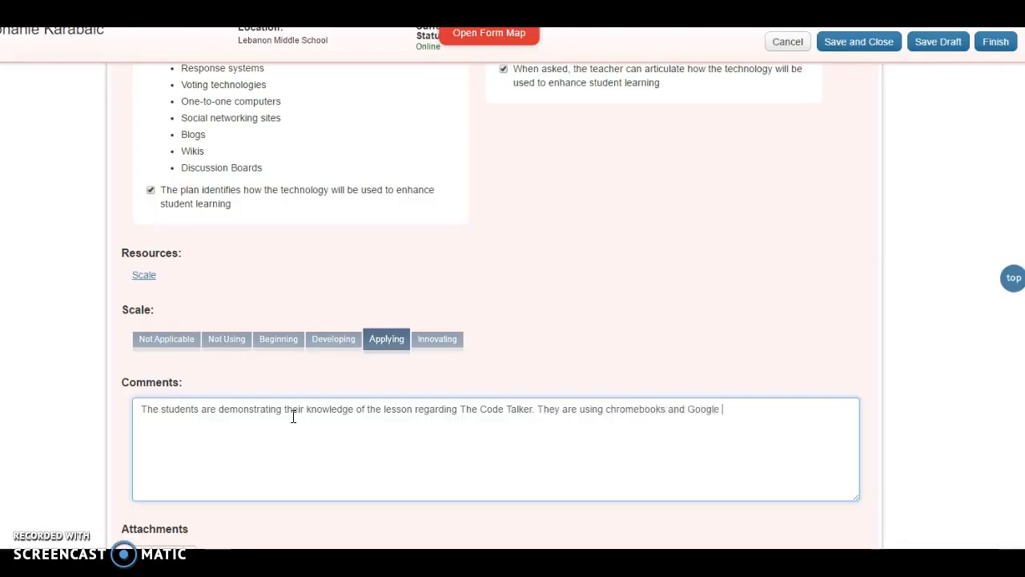
text(Classroom)
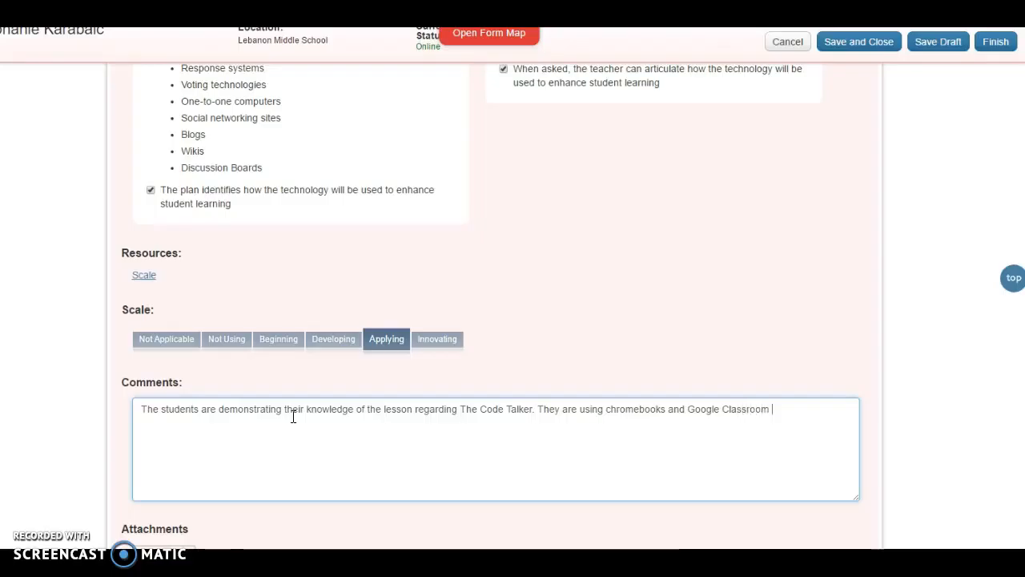
text(using a)
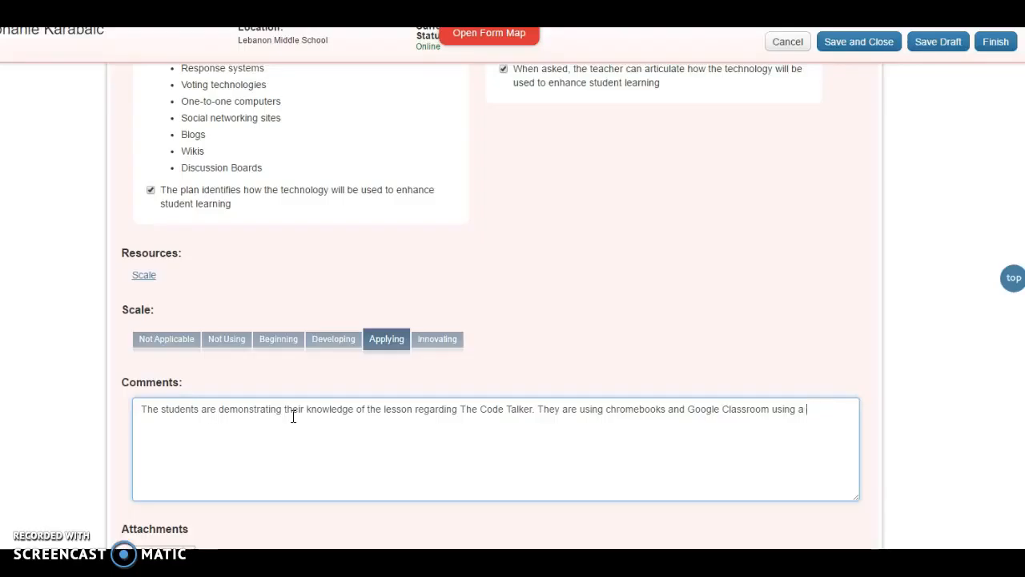
Fix typos and add that students engage in 21st Century learning applying technology tools
key(Backspace)
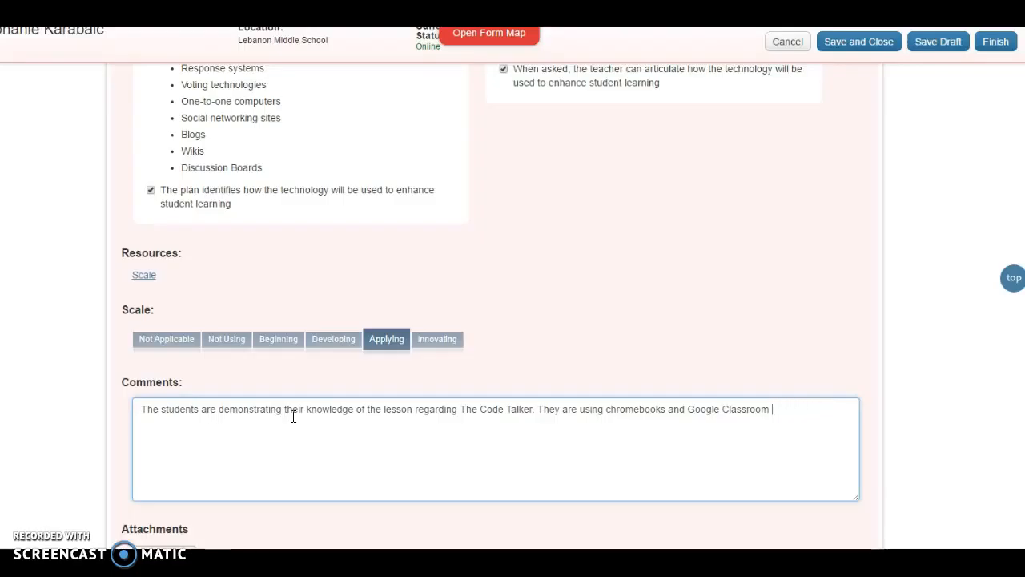
text(responding to a)
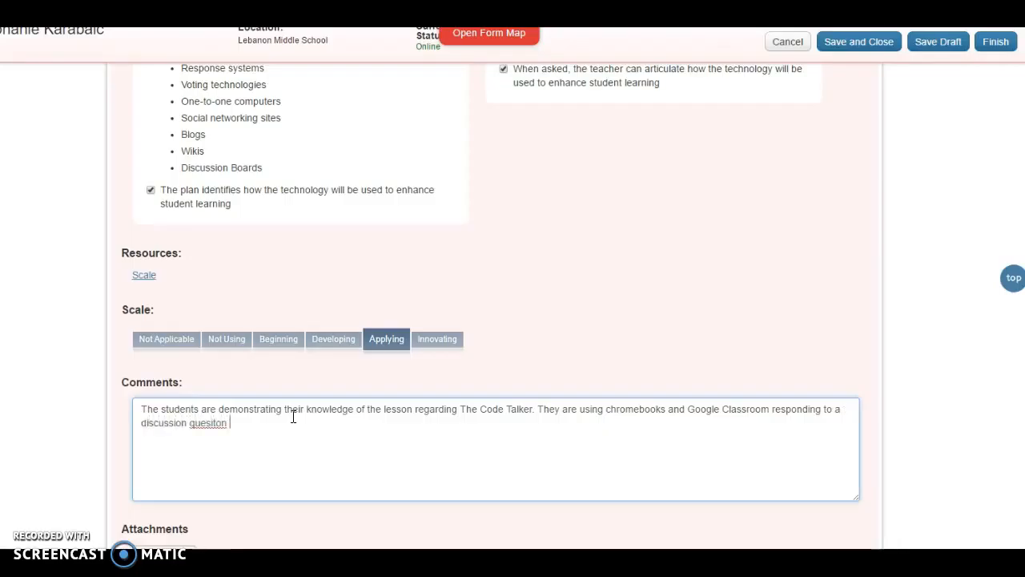
key(BackSpace)
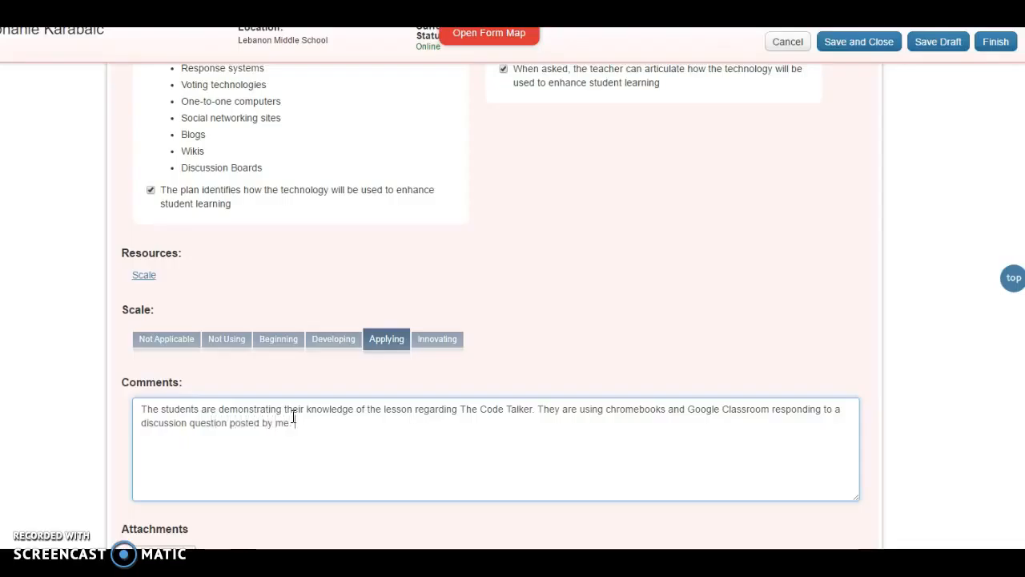
text(The)
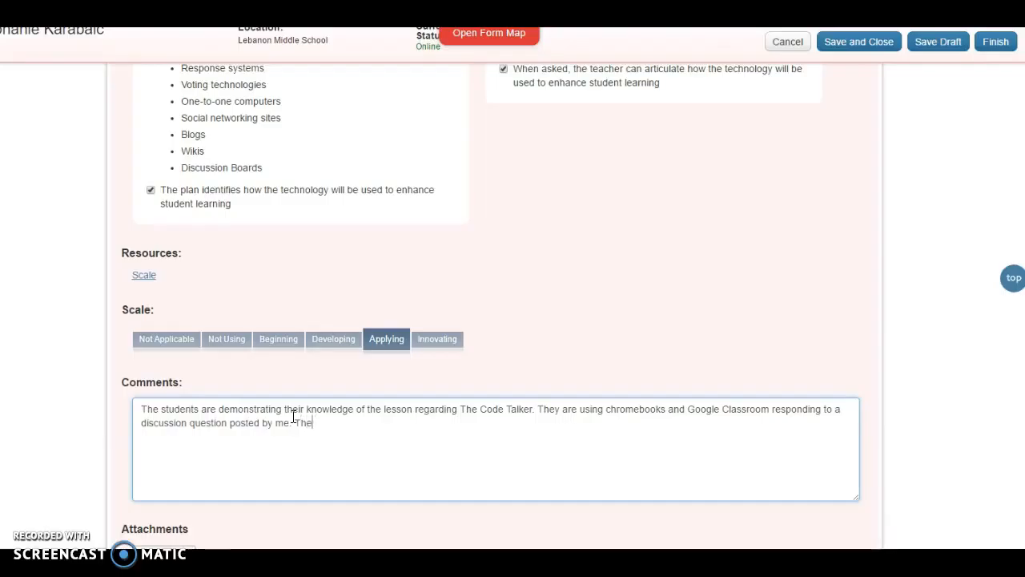
text(They are)
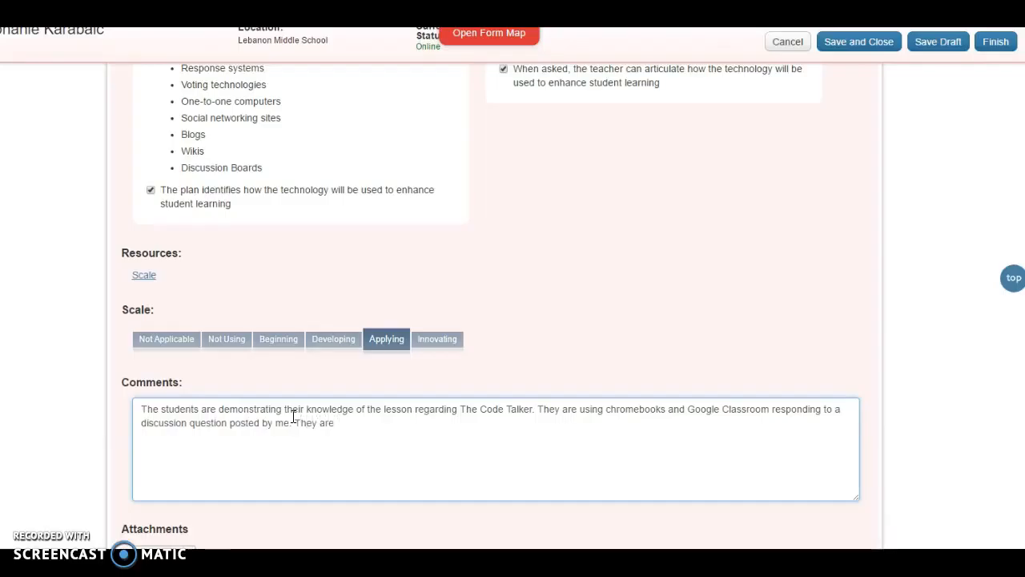
text(e)
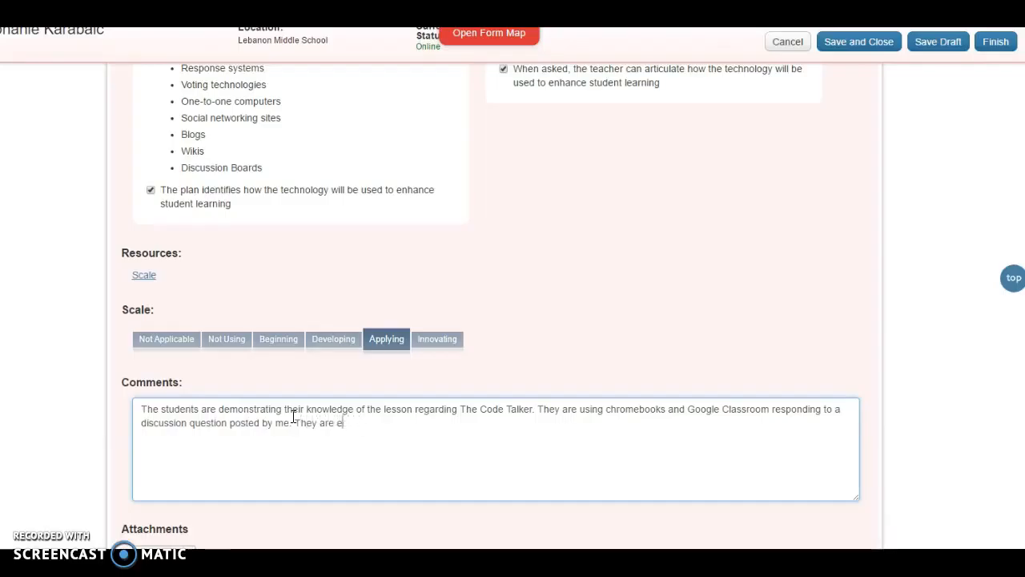
text(ngaging in)
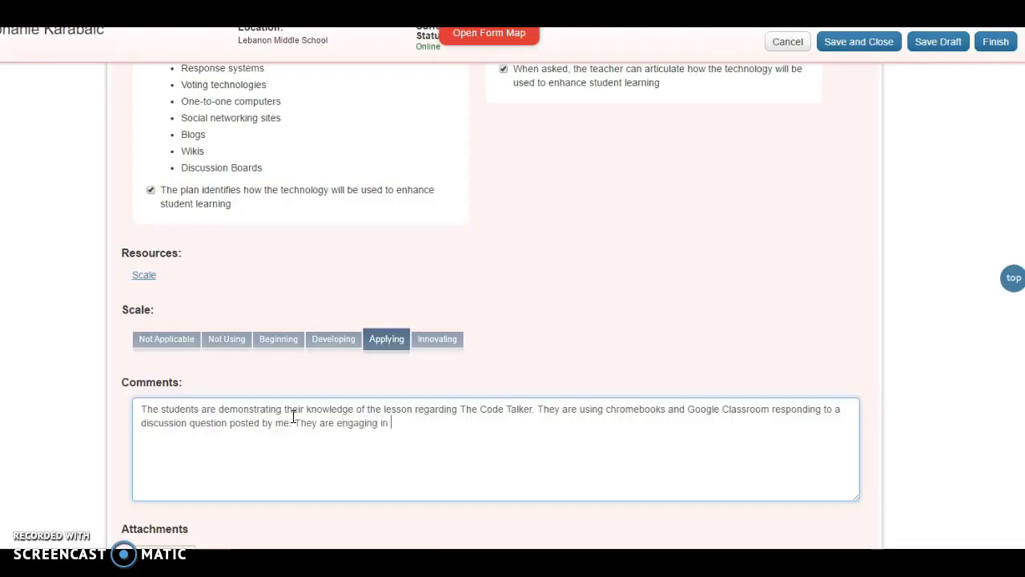
text(21st)
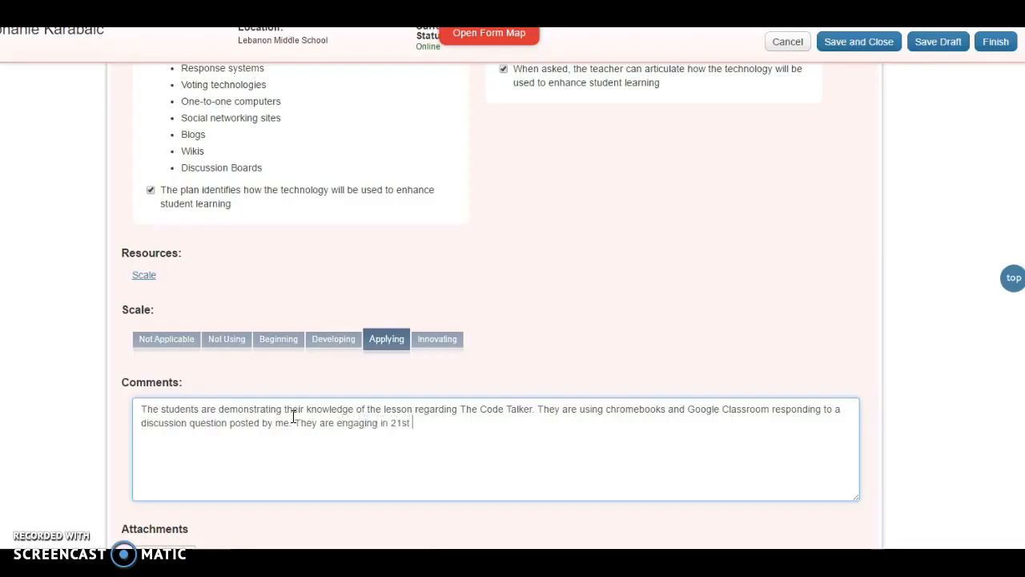
text(Century learni)
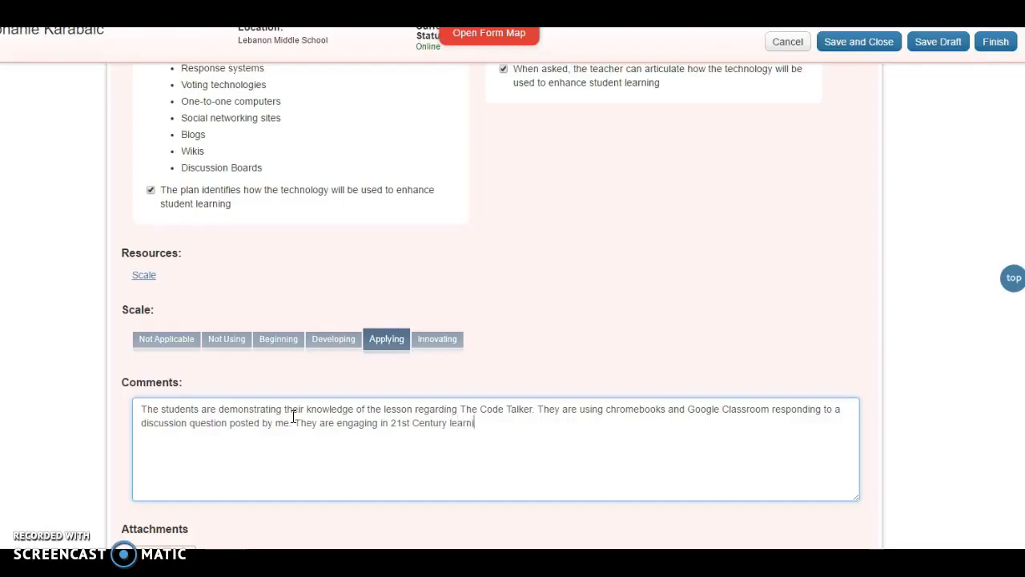
text(applying their knowledge and using technol)
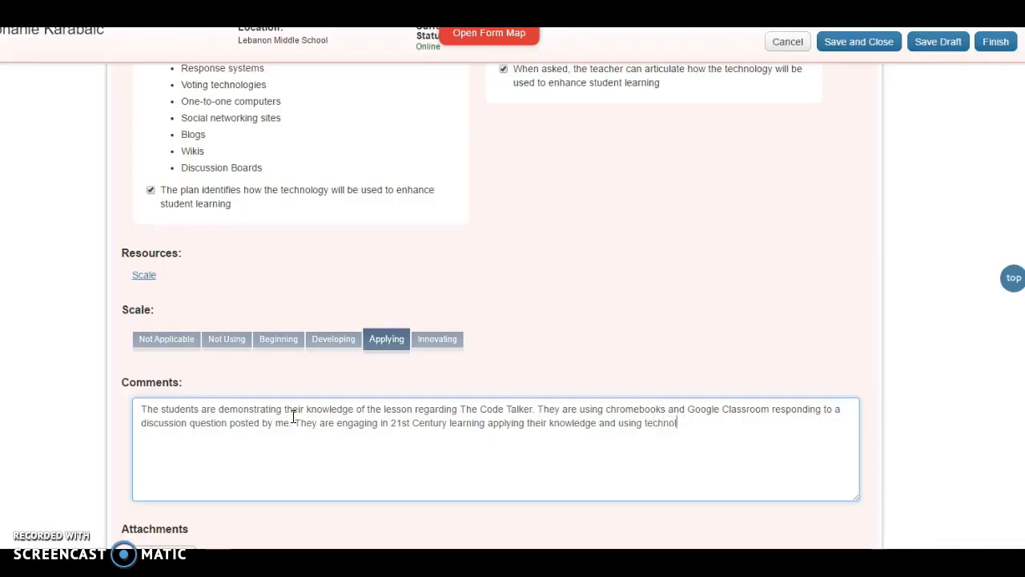
text(ogy tools.)
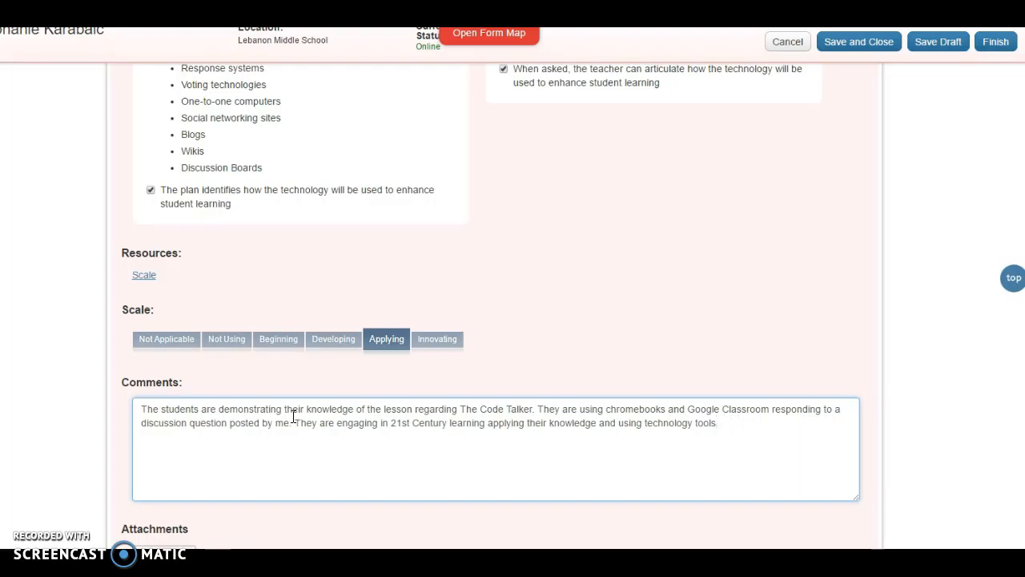
Scroll down to the Attachments section with Choose File and Upload Attachments
scroll(down, 3)
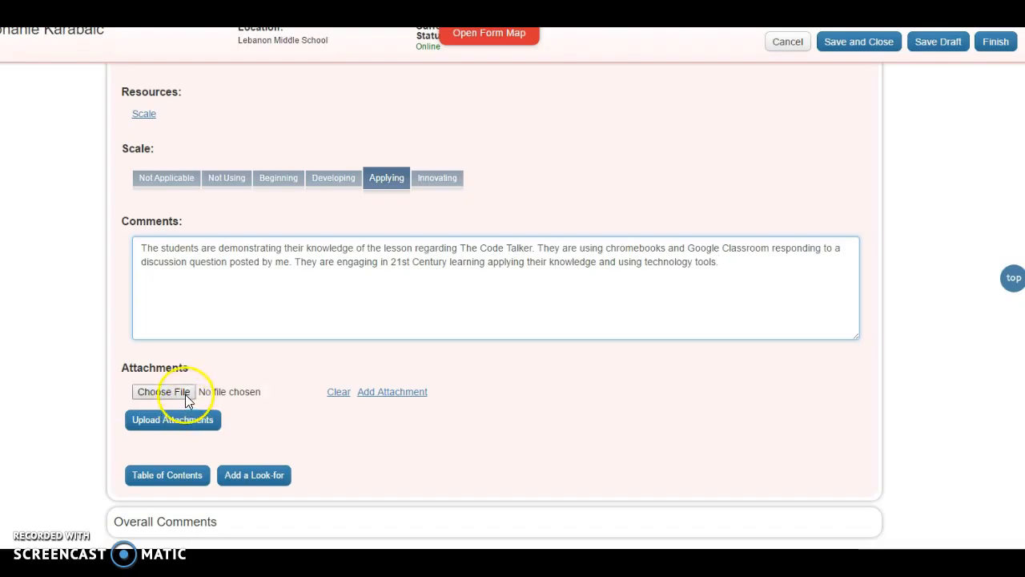
mouse_move(164, 398)
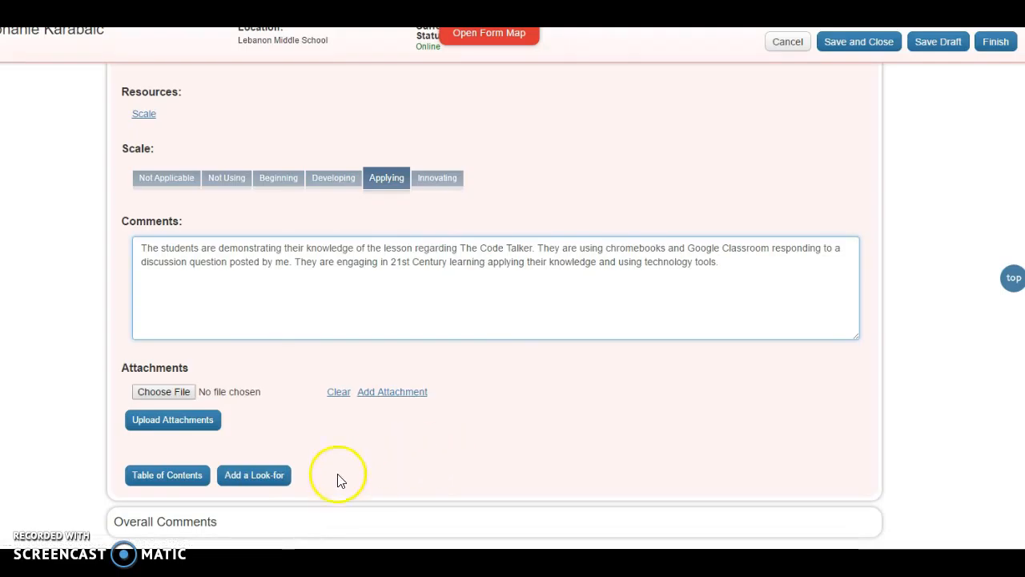
Scroll back to the Use of Available Technology heading and its checked evidence
scroll(down, 3)
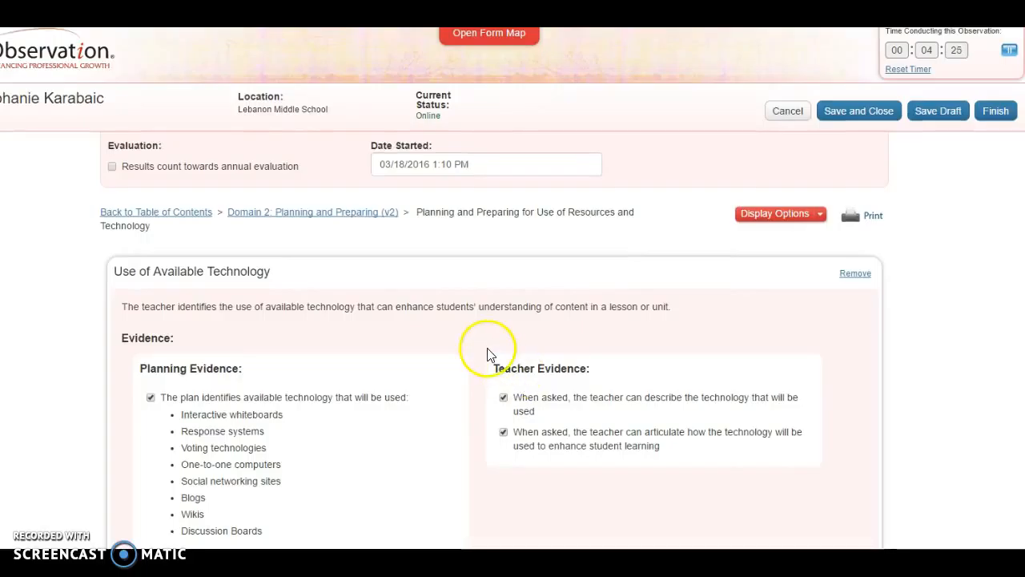
mouse_move(384, 352)
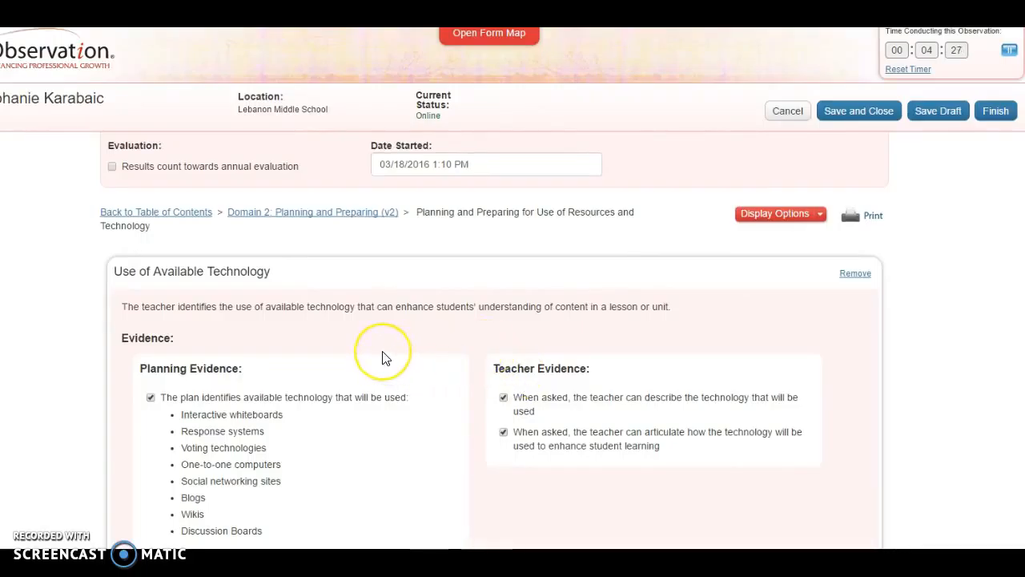